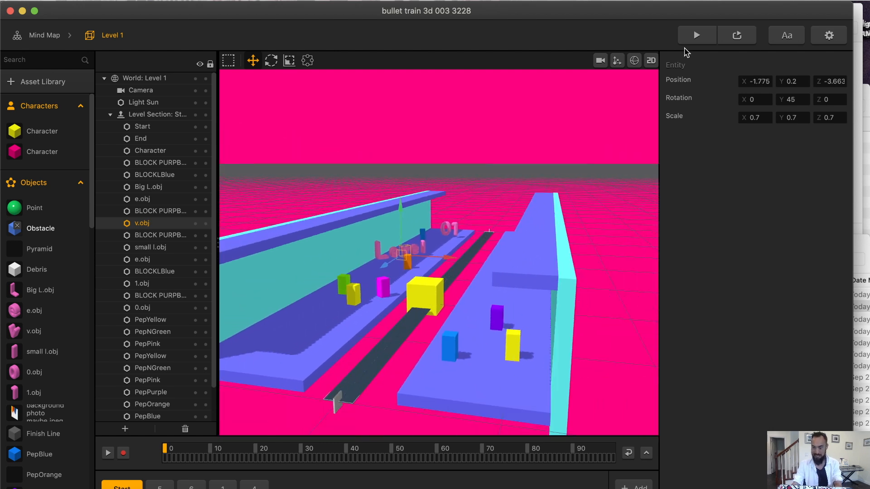
Start a playtest preview of Level 1 to watch the runner on the track.
left_click(696, 35)
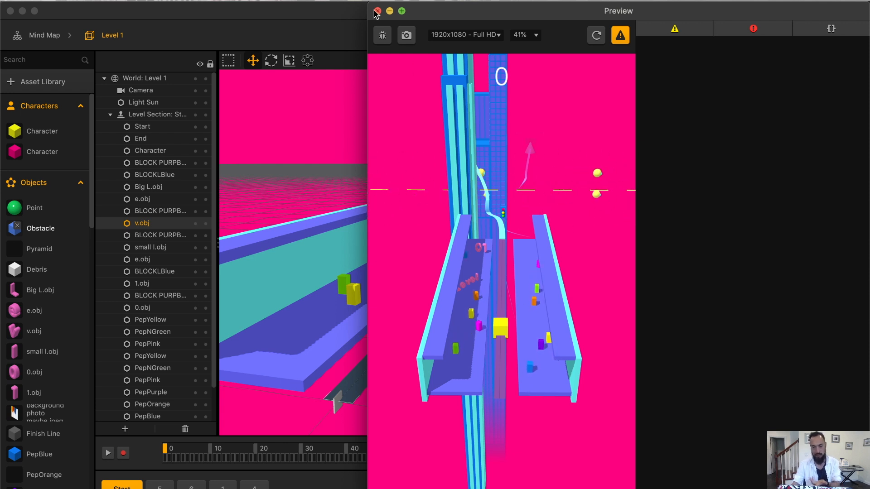
Close the preview and return to the editor with the sphere enemies along the path.
left_click(377, 11)
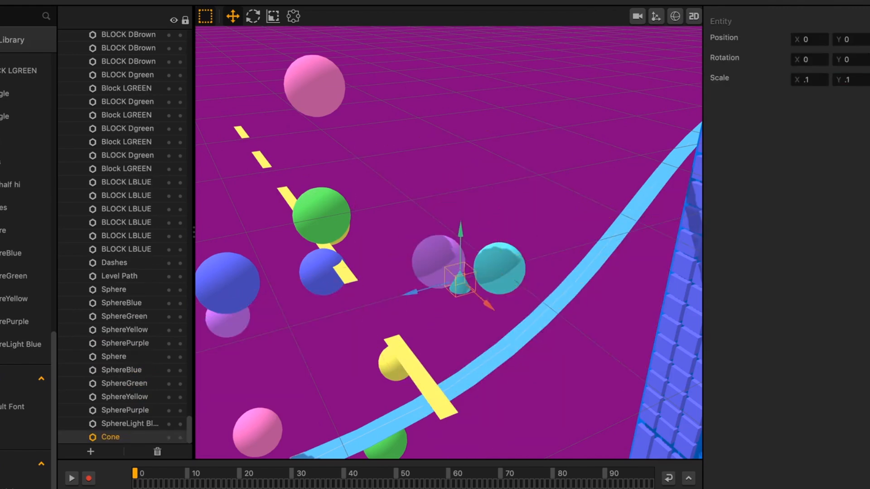
Add tall narrow BLOCK PURPB towers beside the rooftop garden building.
left_click(253, 16)
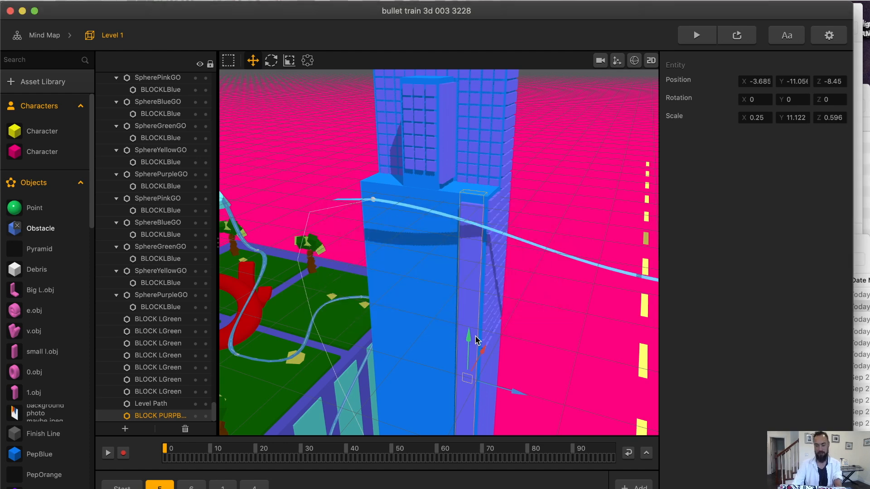
mouse_move(468, 318)
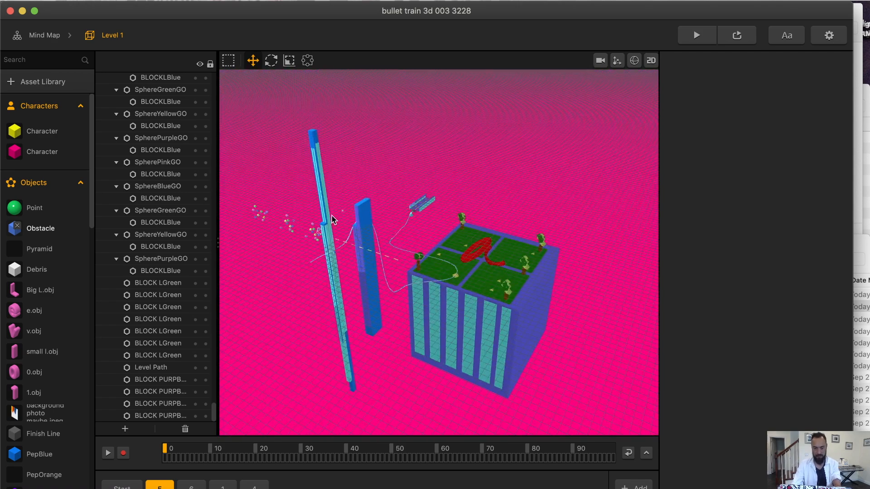
Show all open application windows in Mission Control.
left_click(142, 78)
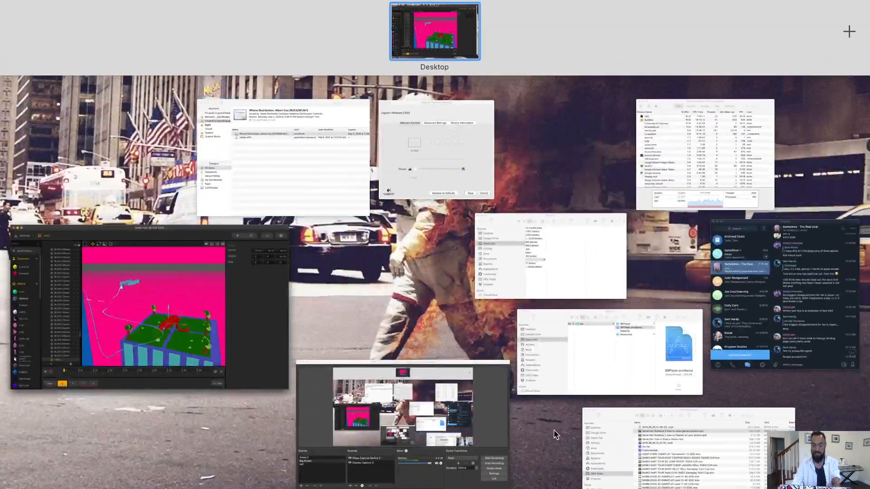
Return to Buildbox, open Level 2 from the Mind Map and select its Start point.
left_click(434, 31)
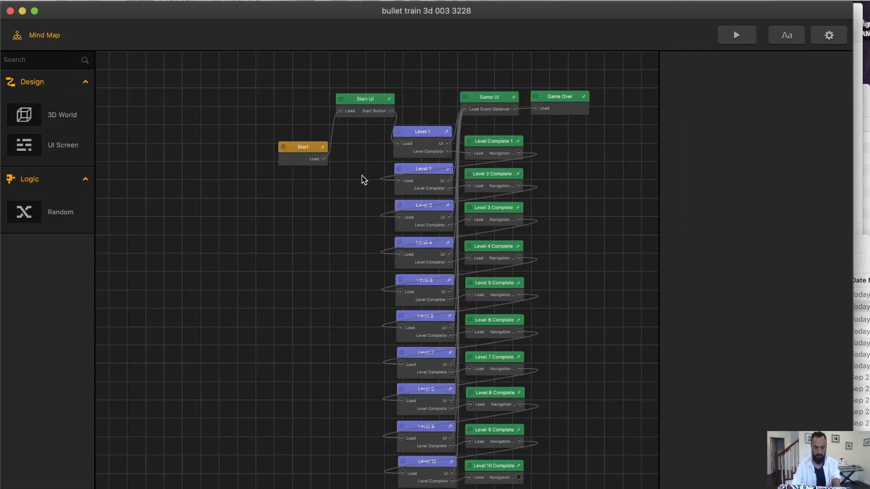
double_click(423, 169)
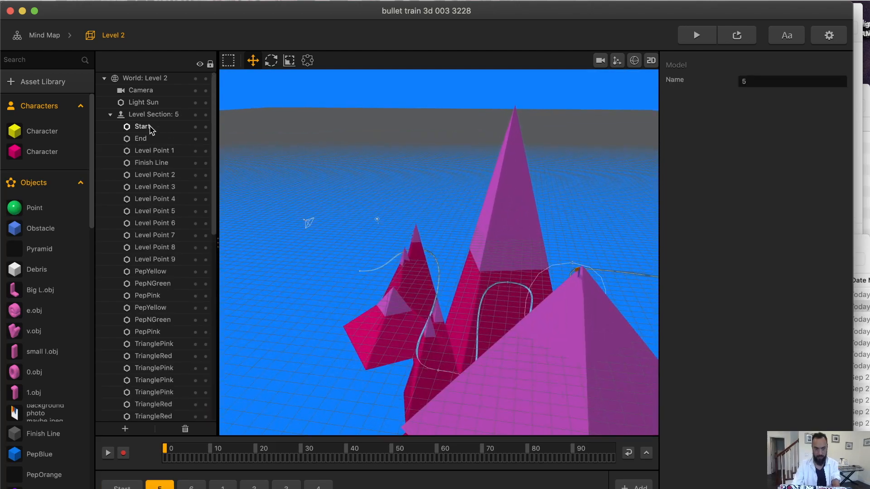
left_click(143, 127)
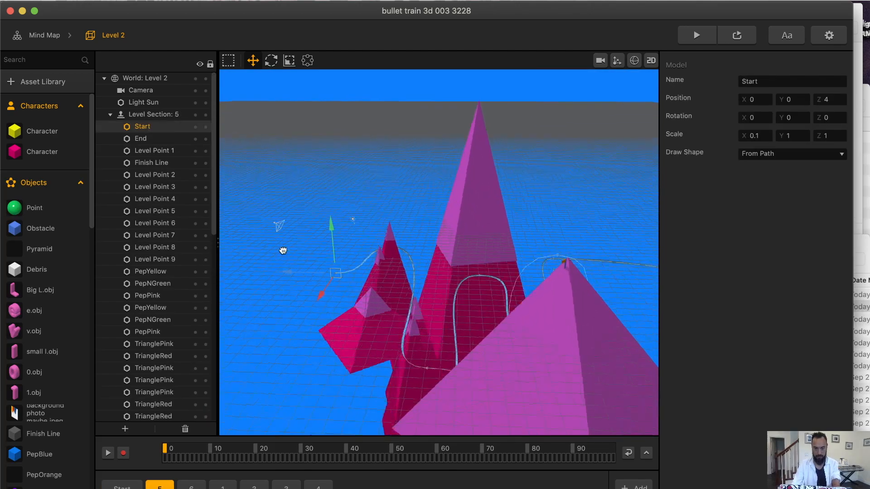